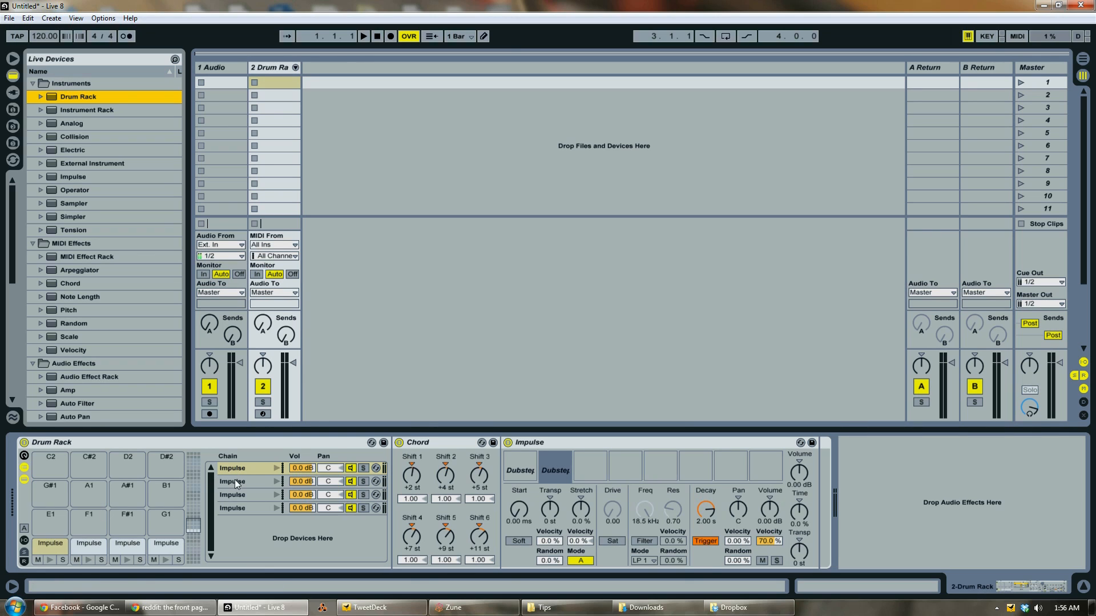
# Create a Drum Rack track and load Dubstepsnare15_PL on C1 and Dubstepsnare13_PL on C#1.
pyautogui.click(241, 468)
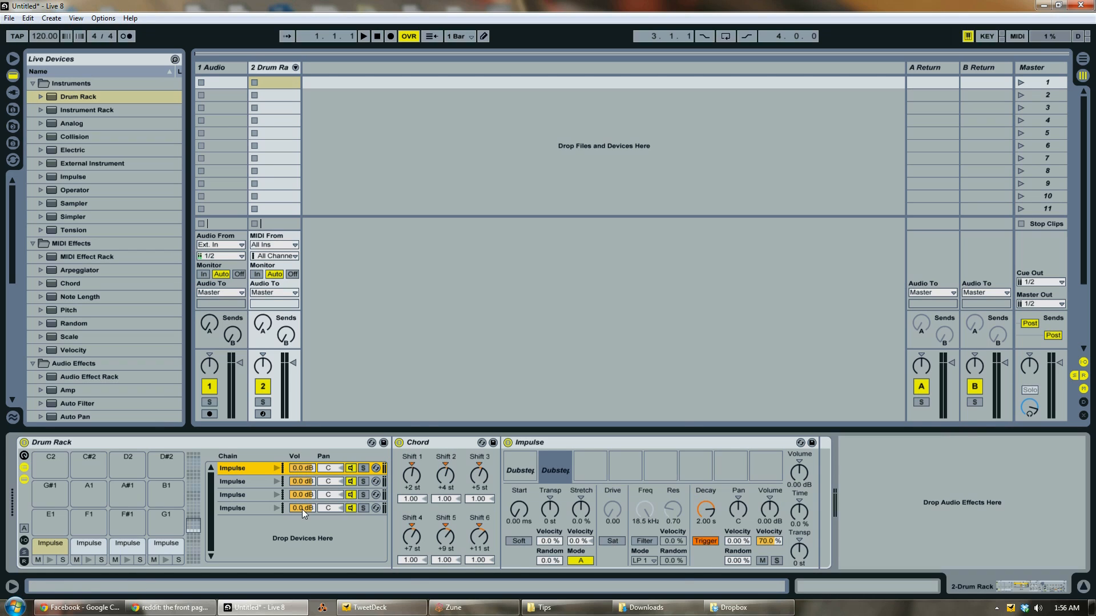
pyautogui.moveTo(302, 532)
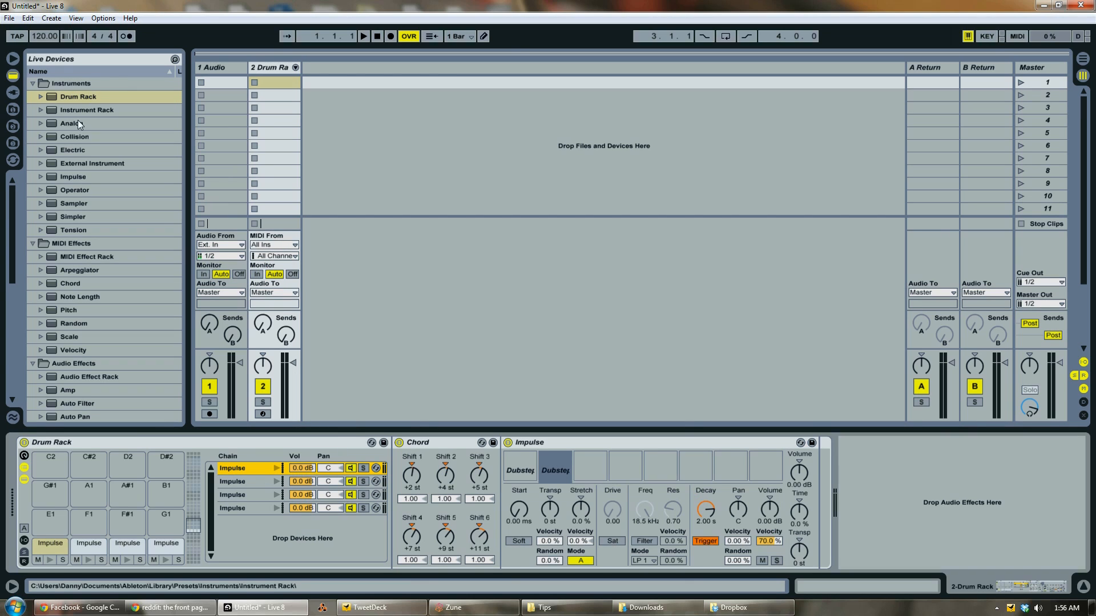
pyautogui.click(78, 96)
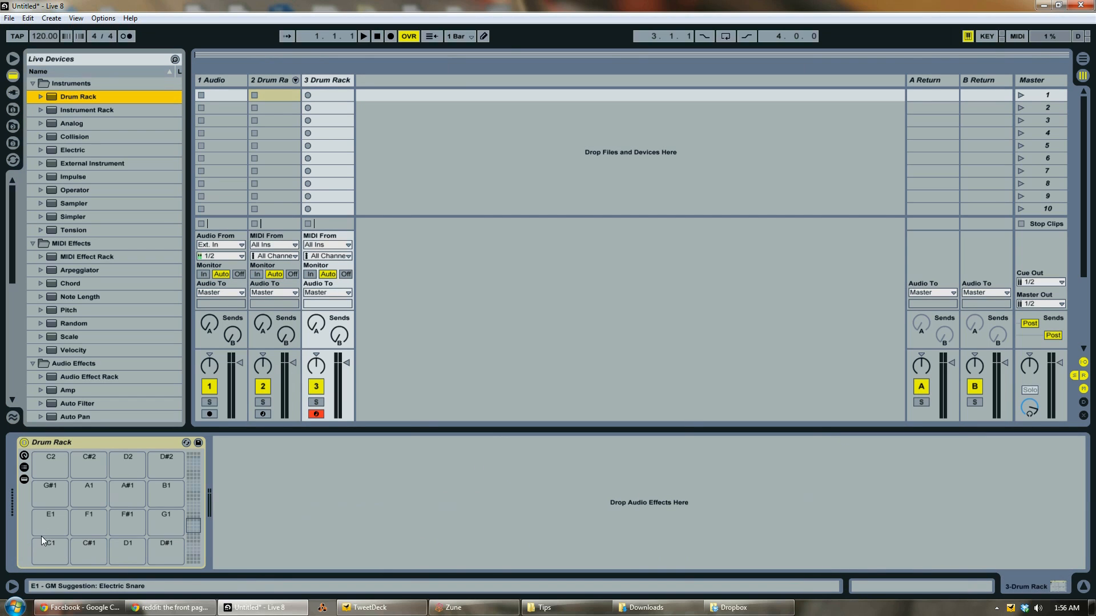
pyautogui.click(50, 544)
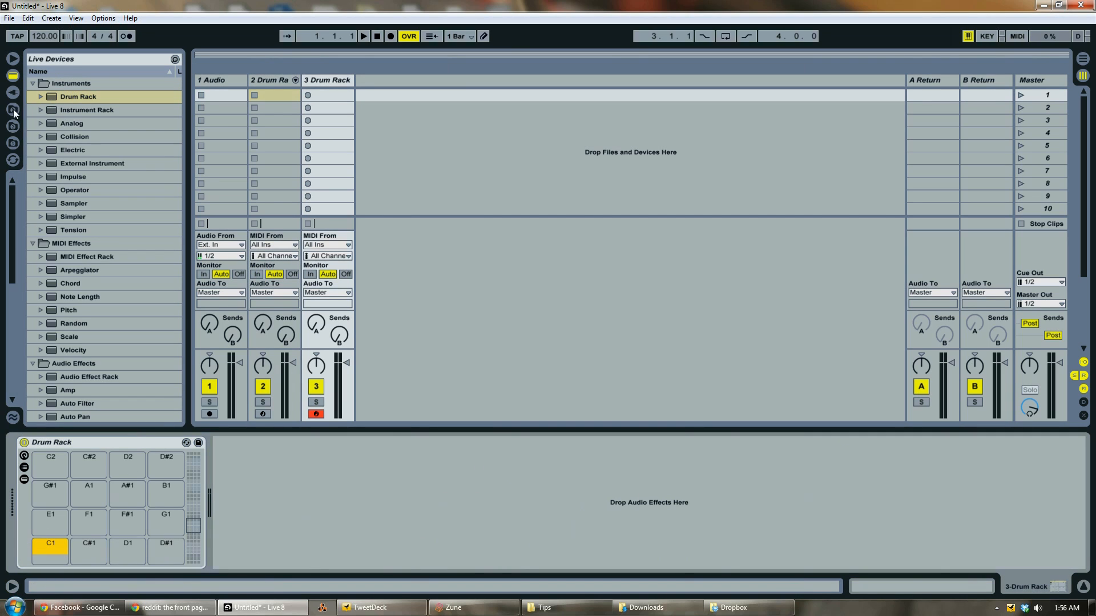
pyautogui.click(13, 110)
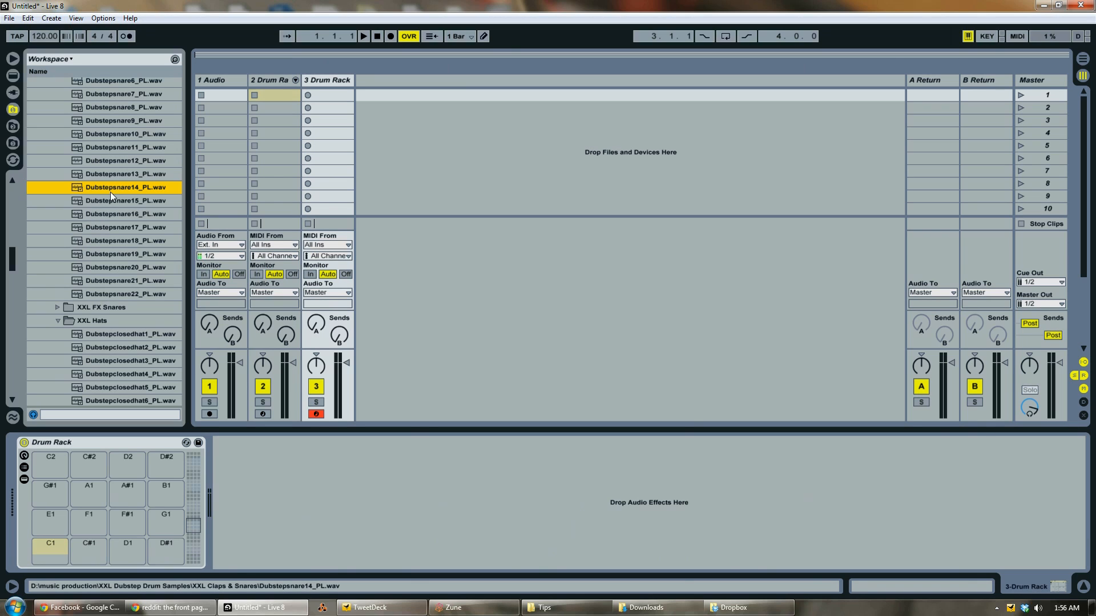
pyautogui.click(124, 173)
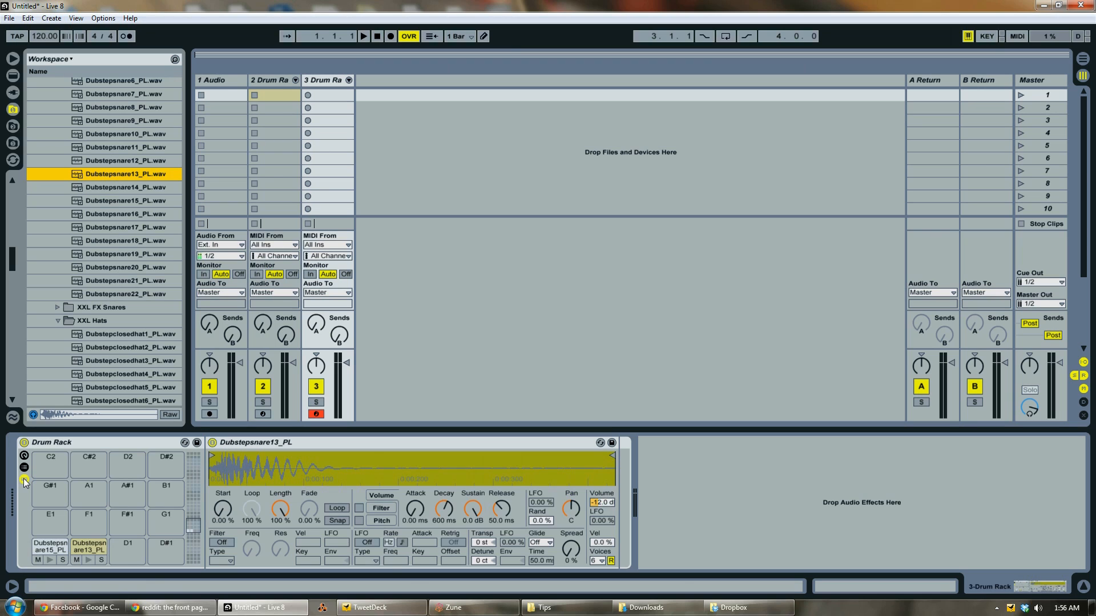
pyautogui.click(24, 467)
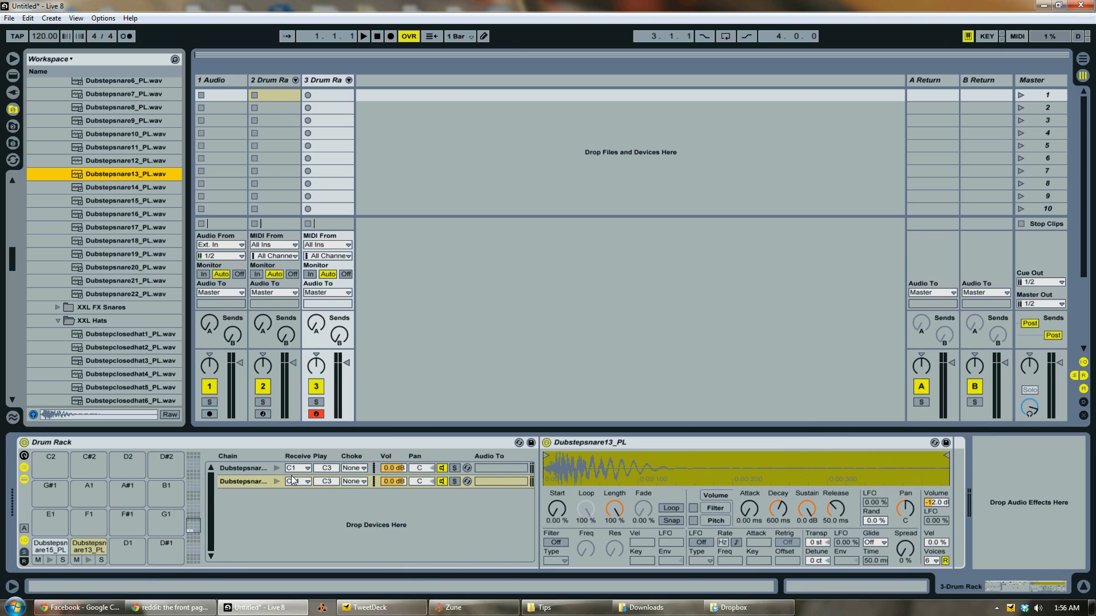
# Change the second snare chain's Receive note from C#1 to C1, then select both chains.
pyautogui.click(245, 467)
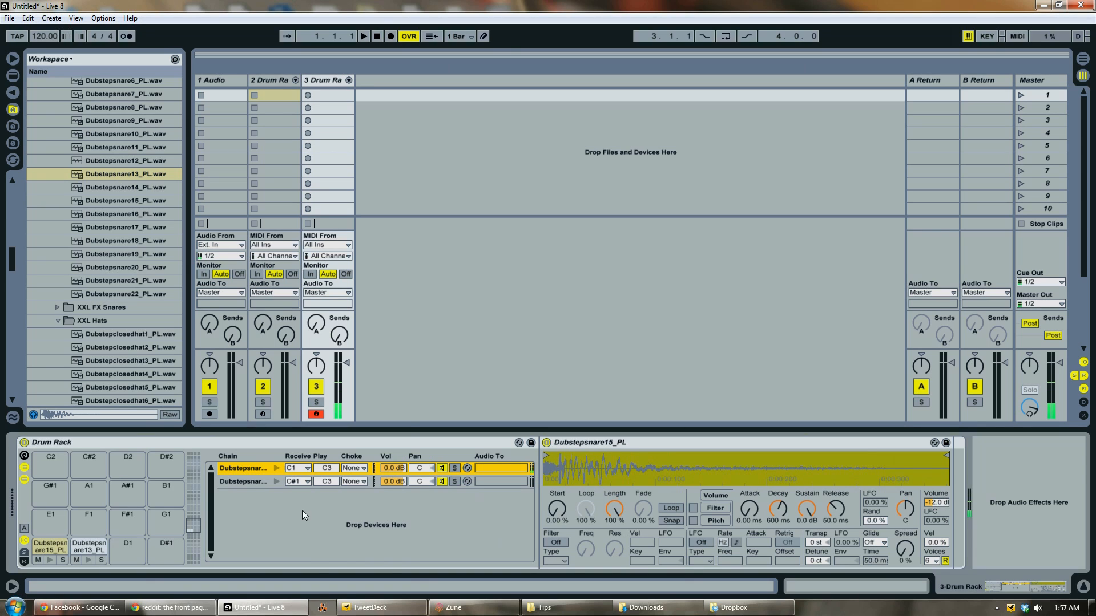
pyautogui.click(299, 482)
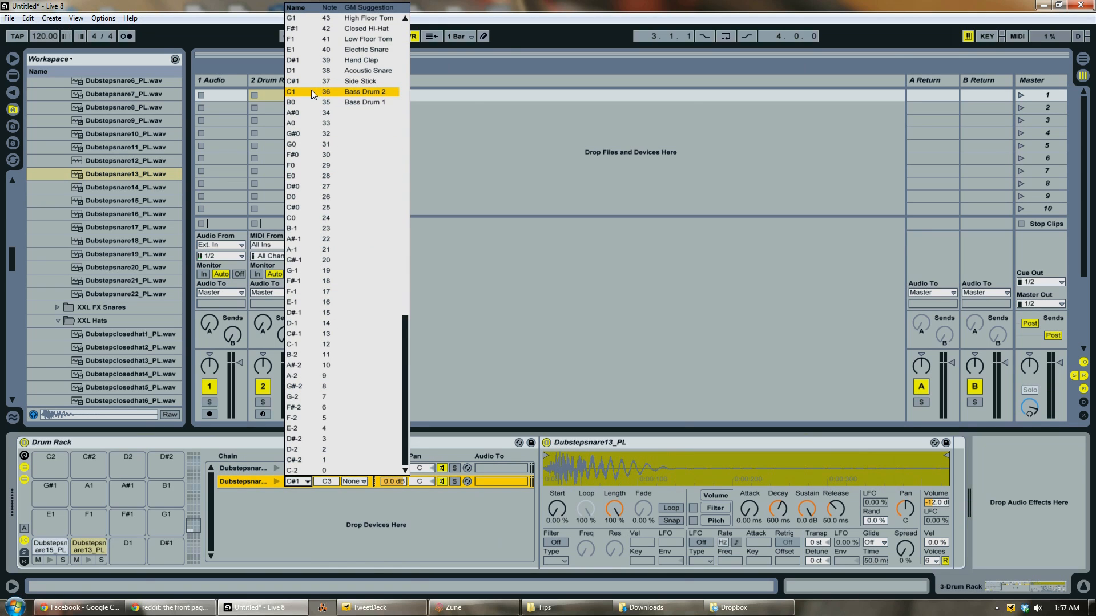
pyautogui.click(364, 91)
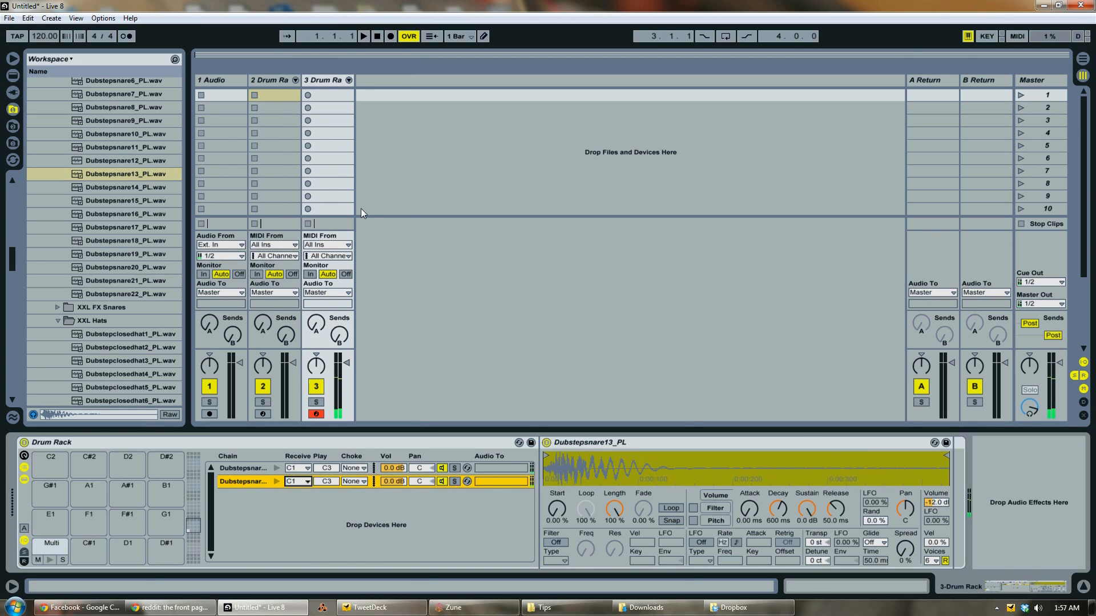
pyautogui.click(89, 545)
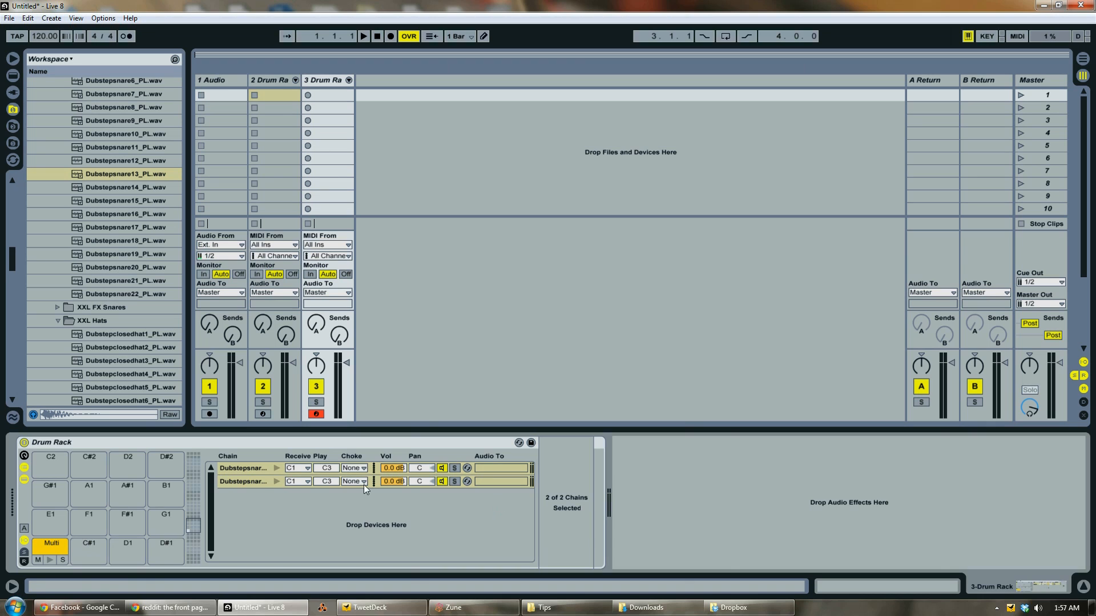
pyautogui.click(244, 481)
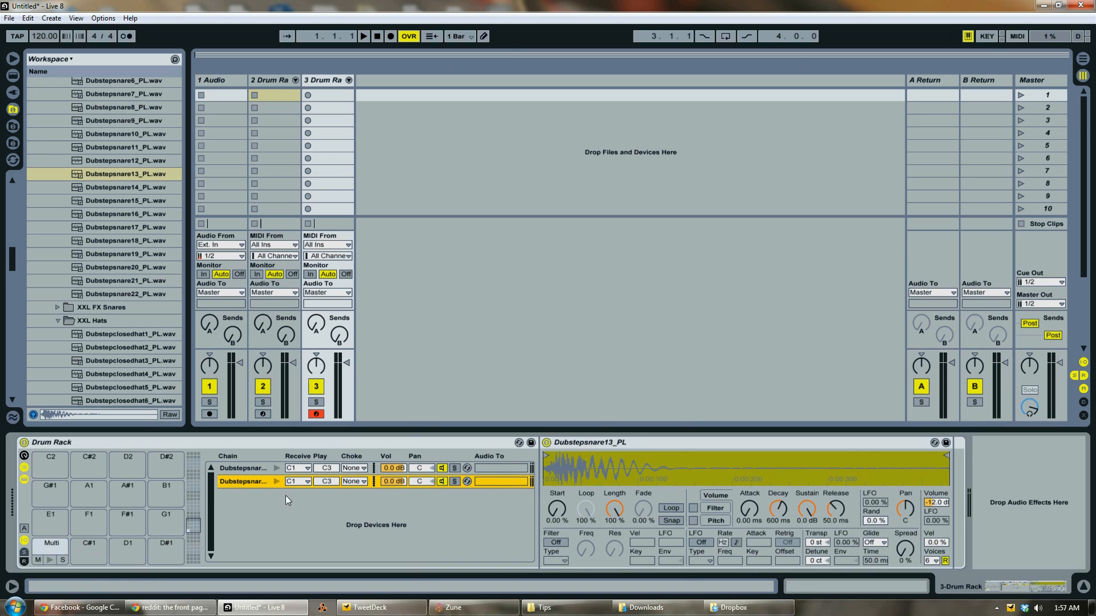
pyautogui.moveTo(958, 475)
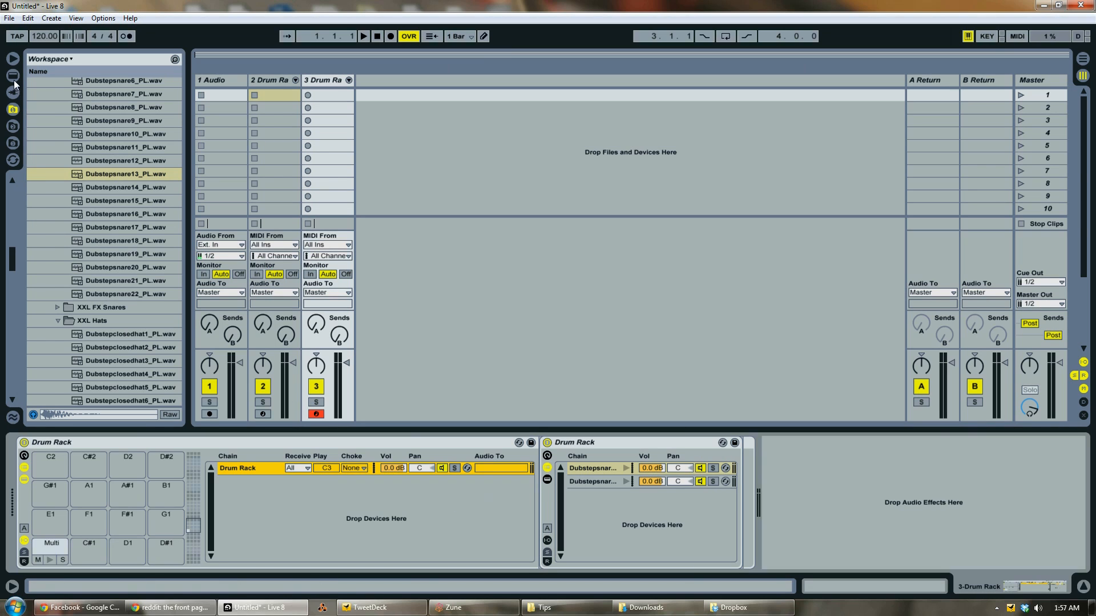
# Group the two snare chains into a nested Drum Rack and return the browser to Live Devices.
pyautogui.click(12, 84)
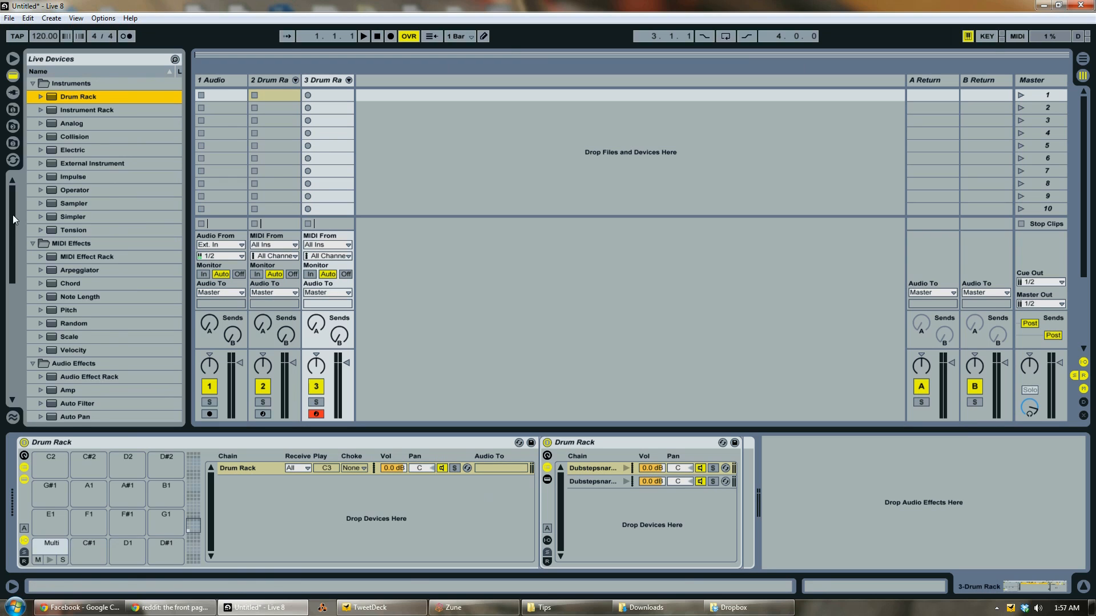
# Place a Compressor after the Dubstepsnare15_PL sampler, then view track 2's devices.
pyautogui.scroll(-3)
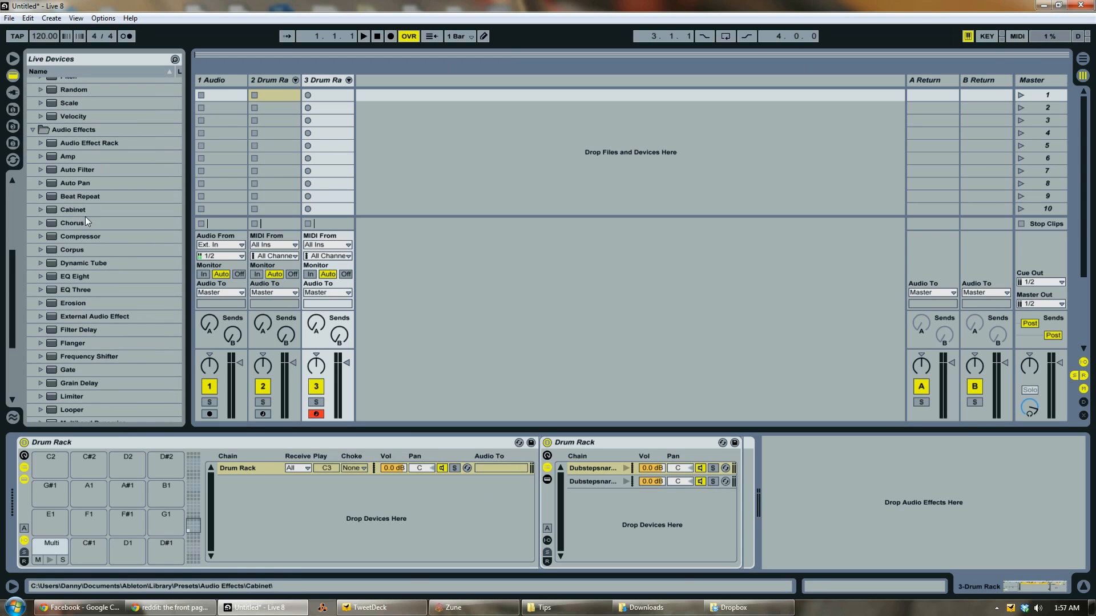
pyautogui.click(80, 237)
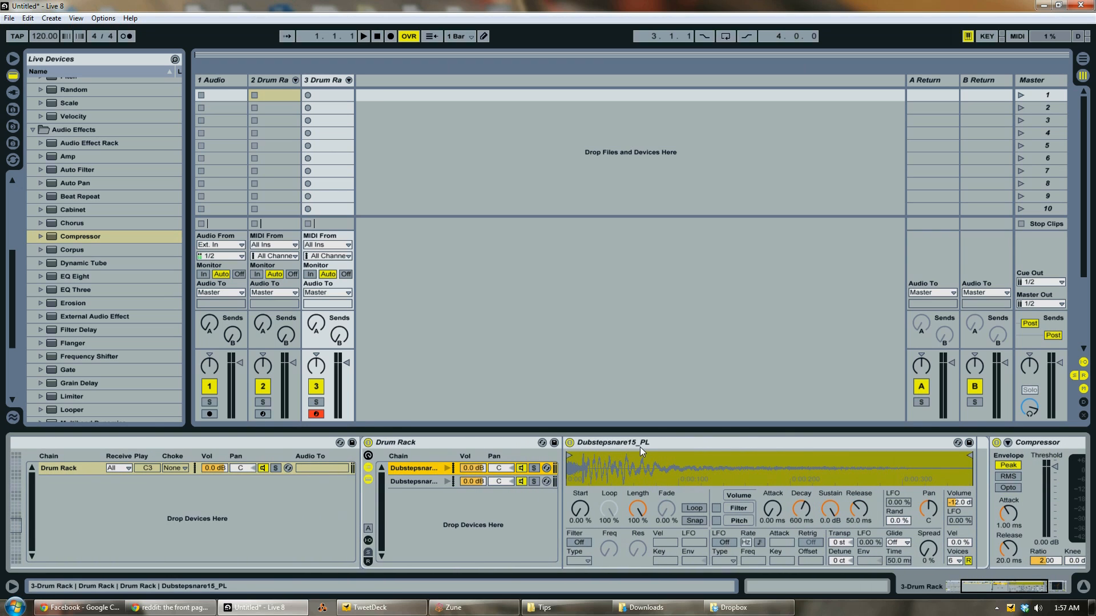
pyautogui.click(657, 460)
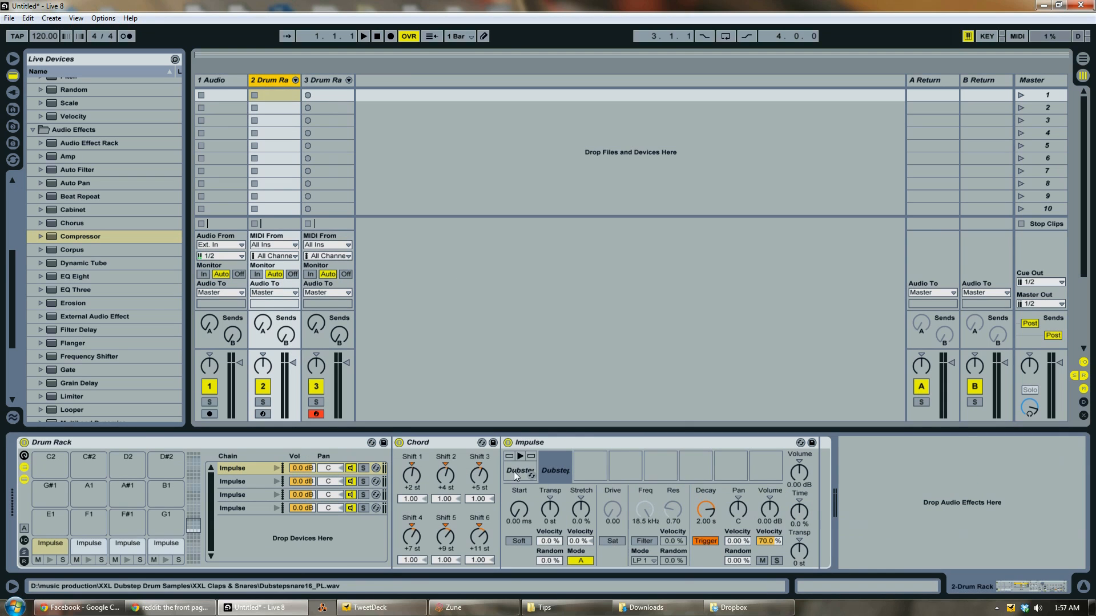
# Preview the first Impulse sample, then return to track 3's nested snare rack with its Compressor.
pyautogui.click(519, 467)
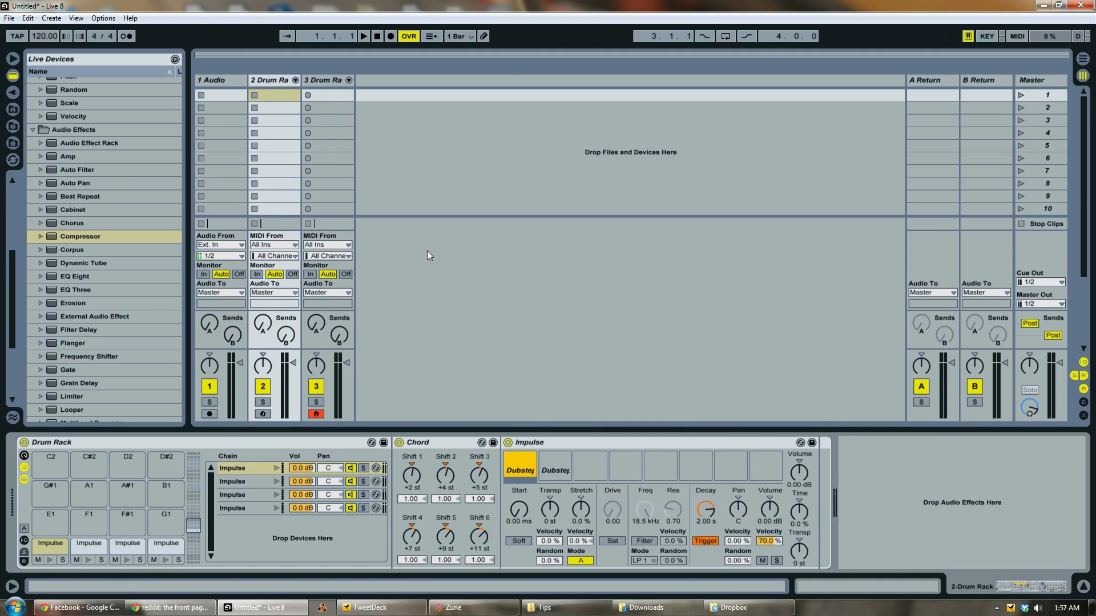
pyautogui.click(326, 80)
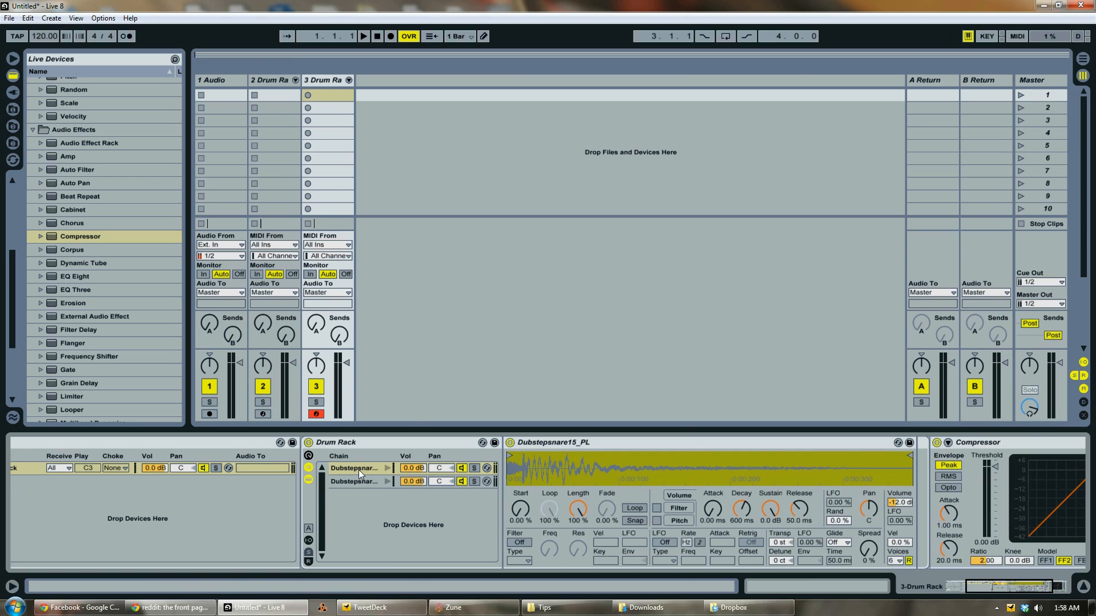
pyautogui.moveTo(356, 488)
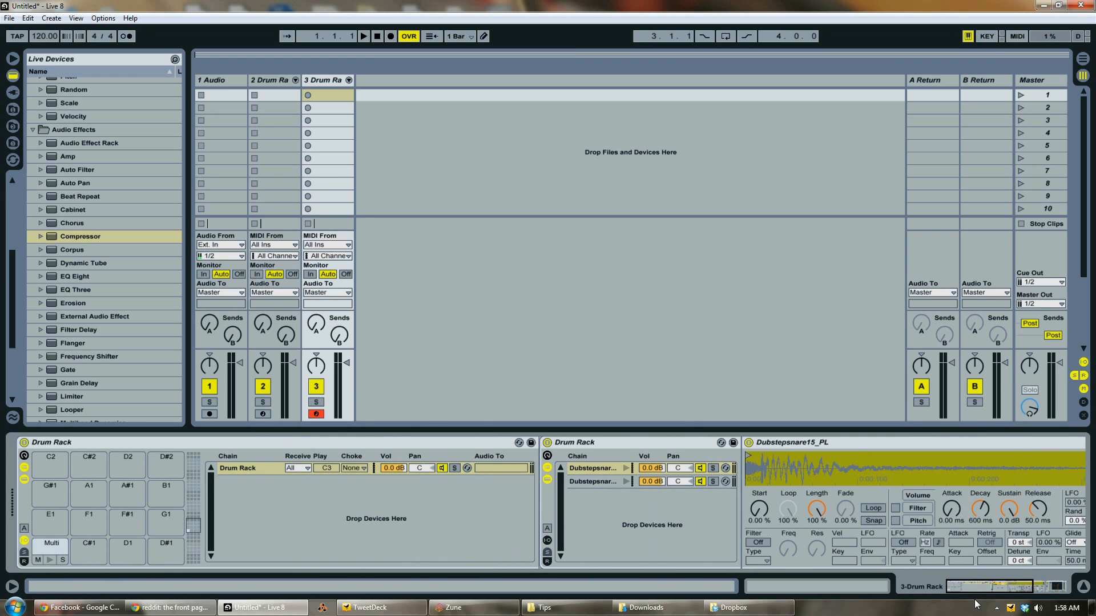
pyautogui.moveTo(410, 390)
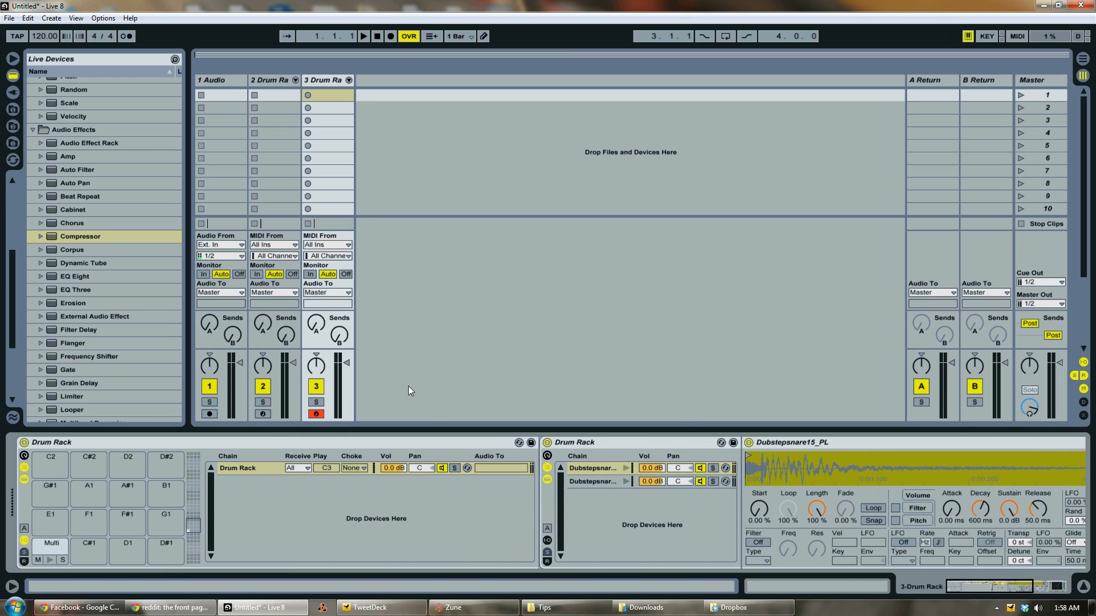